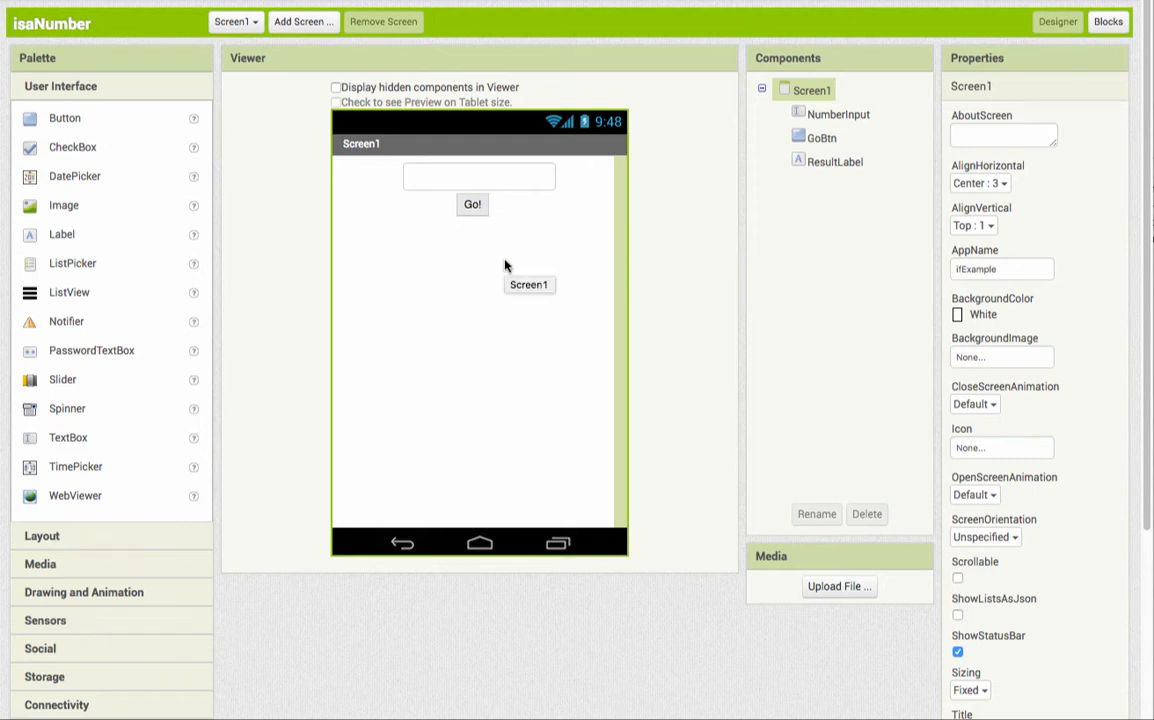
{"action": "mouse_move", "coordinate": [674, 276]}
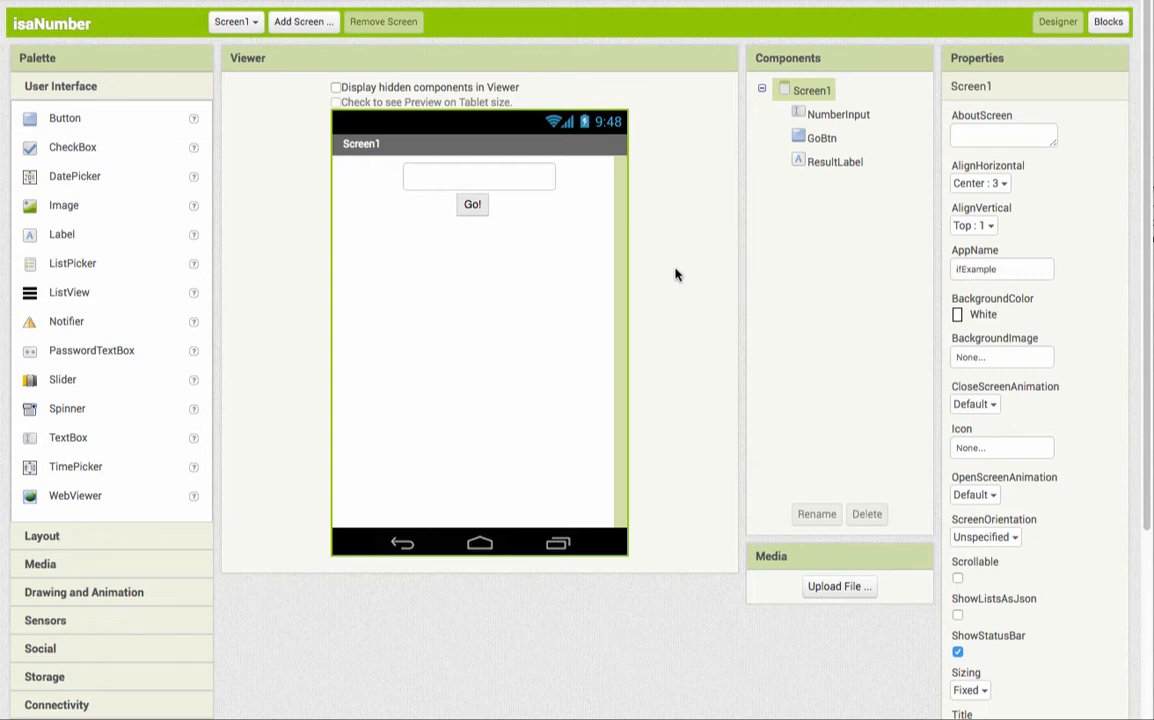
{"action": "mouse_move", "coordinate": [734, 248]}
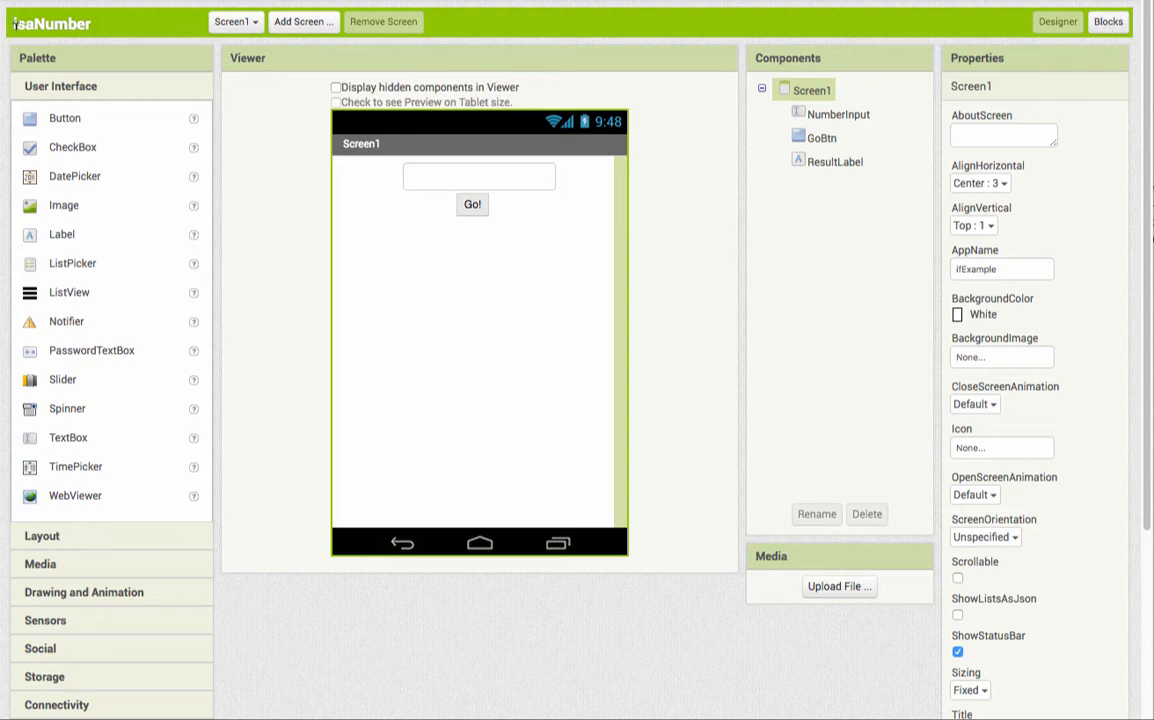
{"action": "mouse_move", "coordinate": [112, 32]}
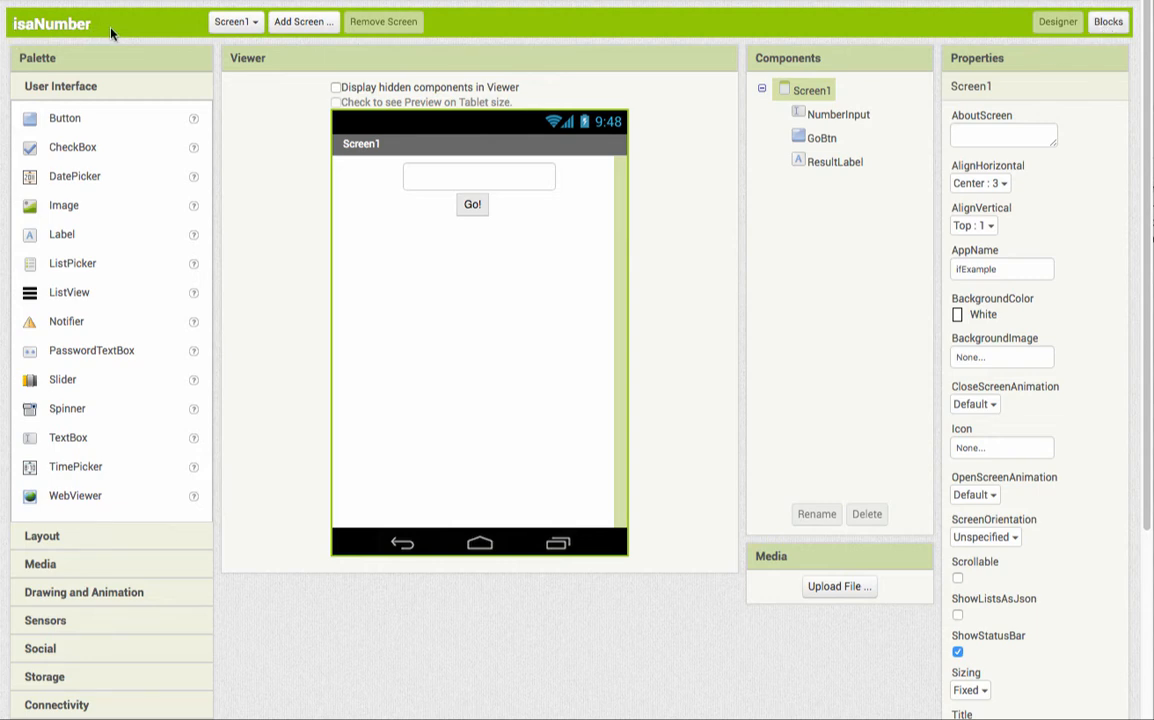
{"action": "mouse_move", "coordinate": [228, 184]}
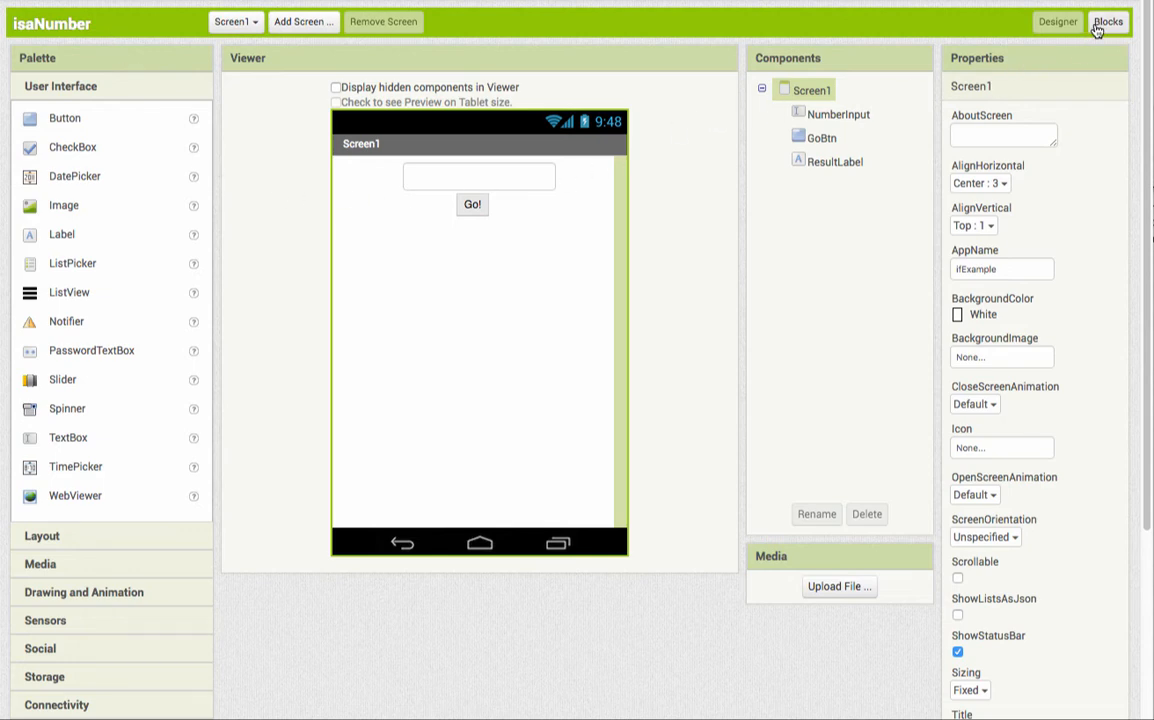
Step: Show the GoBtn.Click handler with its greater-than-zero check in the Blocks editor
{"action": "left_click", "coordinate": [1108, 20]}
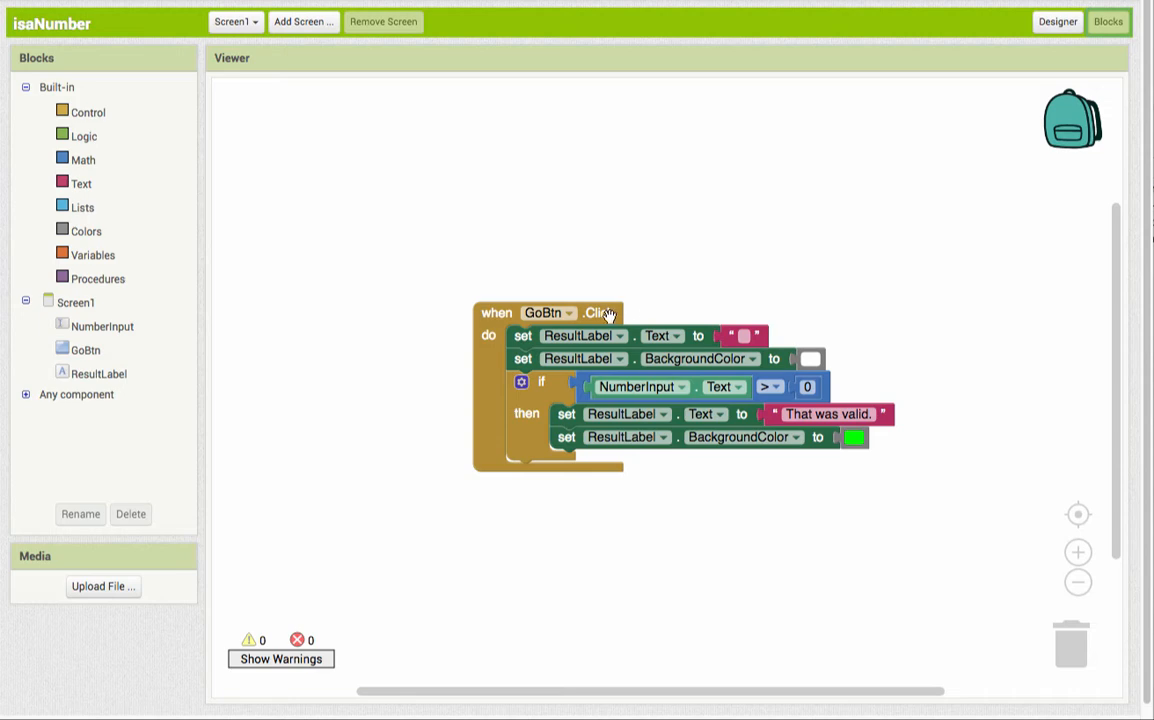
{"action": "mouse_move", "coordinate": [780, 336]}
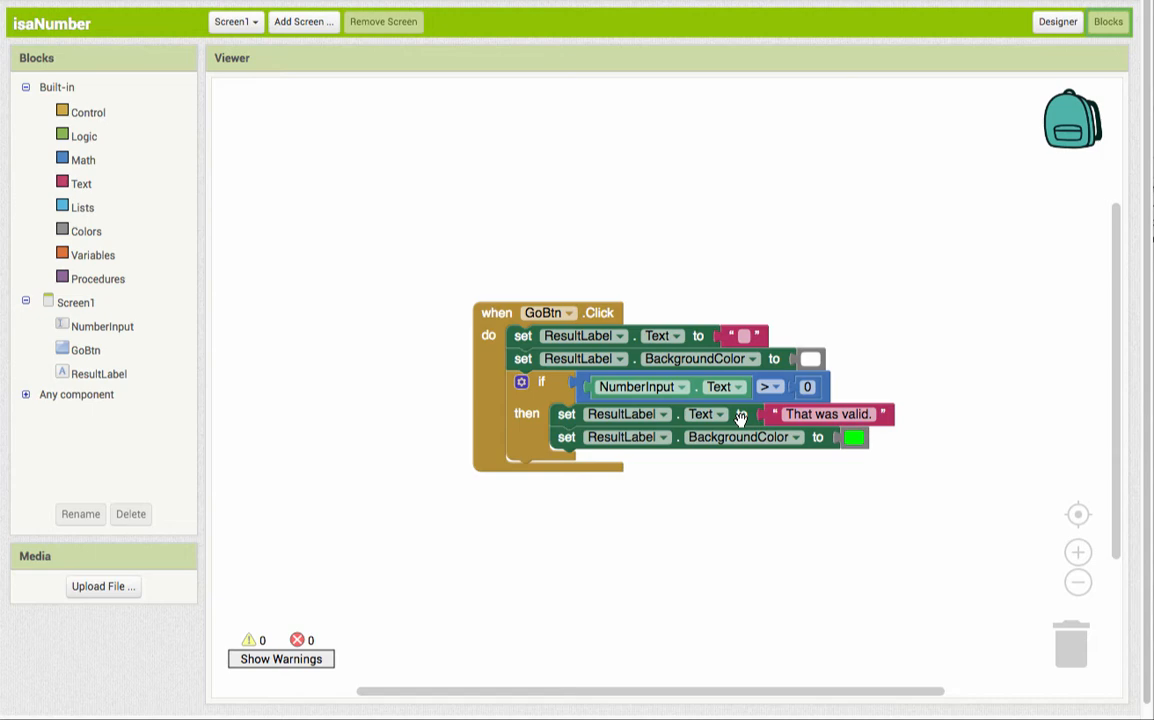
{"action": "mouse_move", "coordinate": [756, 416]}
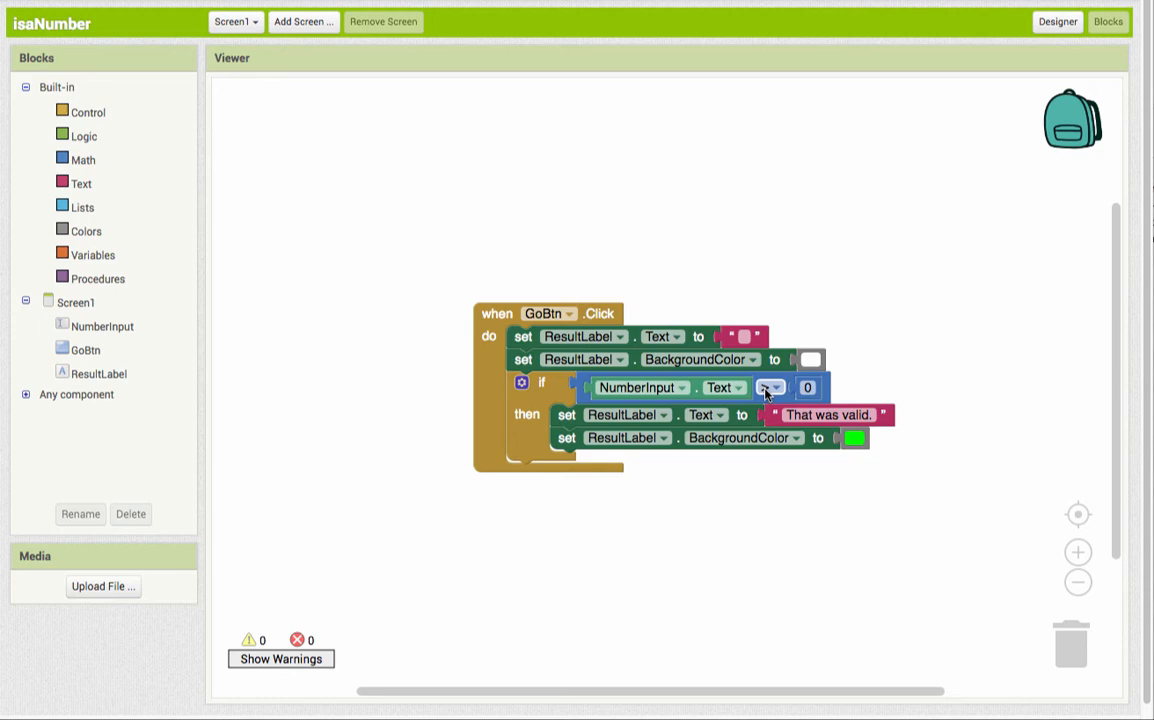
{"action": "mouse_move", "coordinate": [770, 388]}
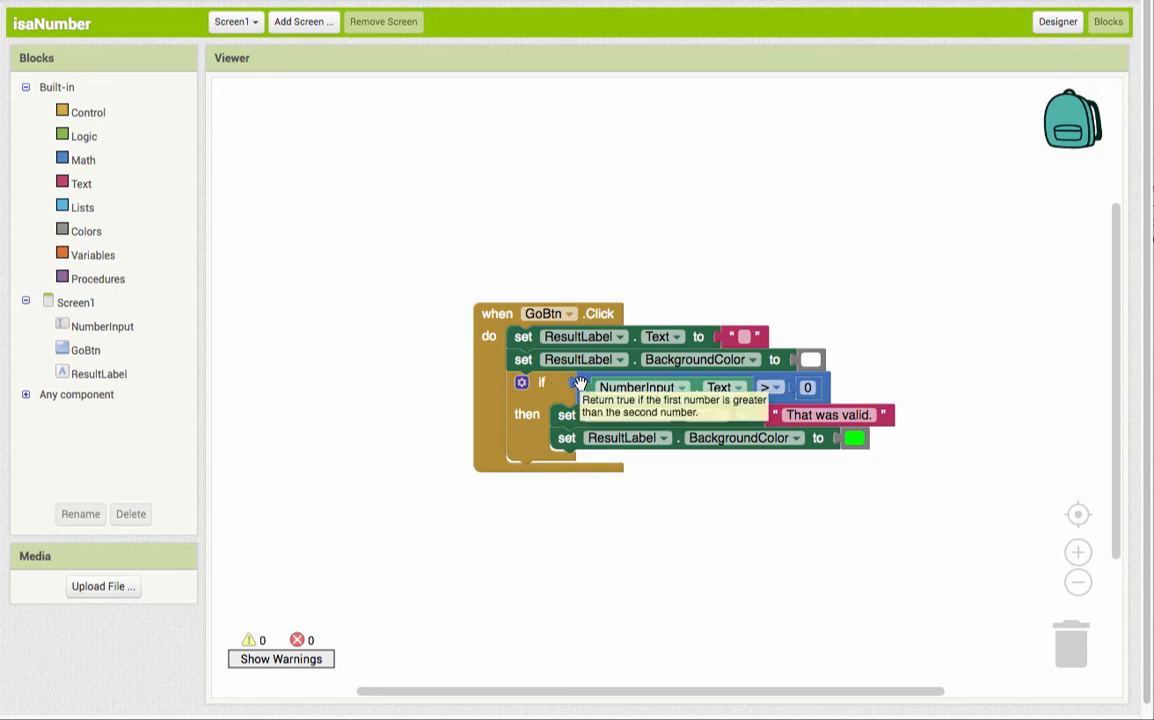
{"action": "mouse_move", "coordinate": [546, 260]}
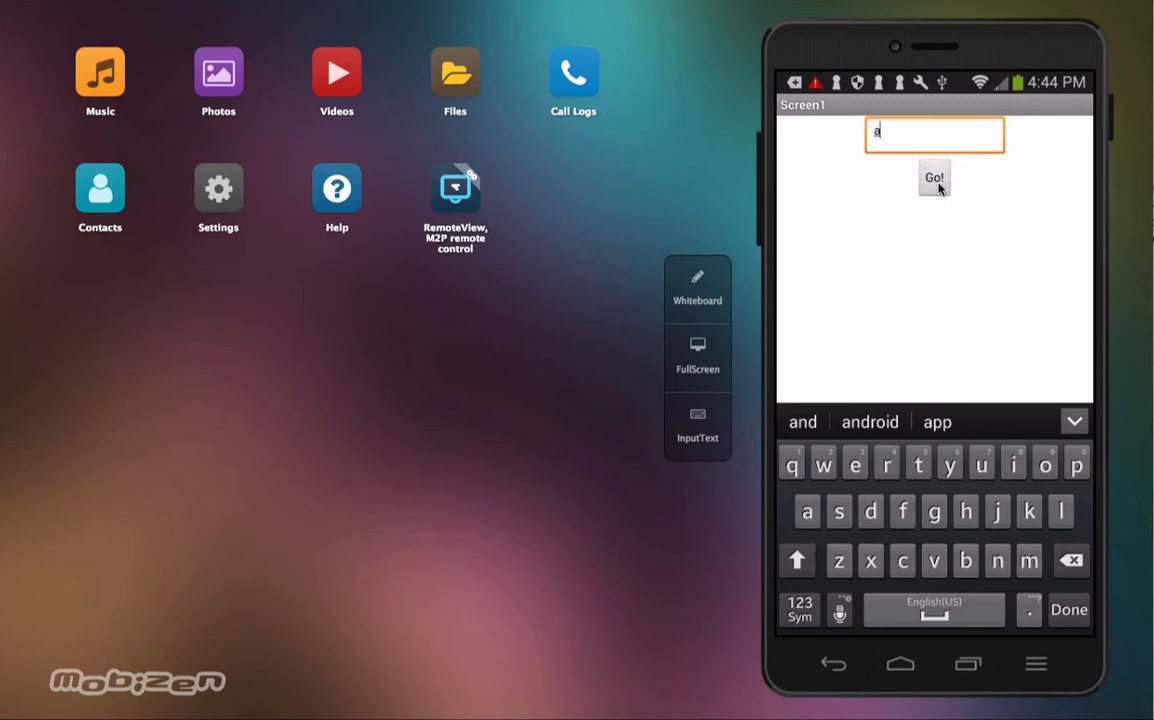
Step: Run the phone app with the letter 'a' entered, triggering a comparison runtime error
{"action": "left_click", "coordinate": [932, 178]}
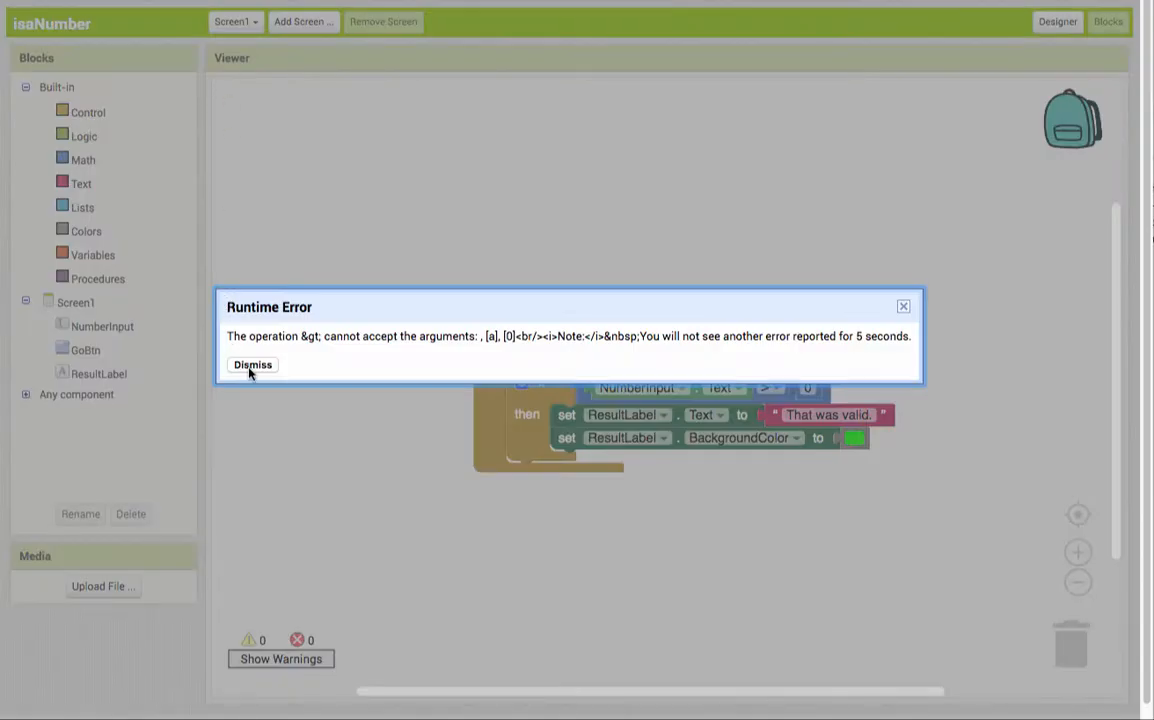
{"action": "mouse_move", "coordinate": [310, 360]}
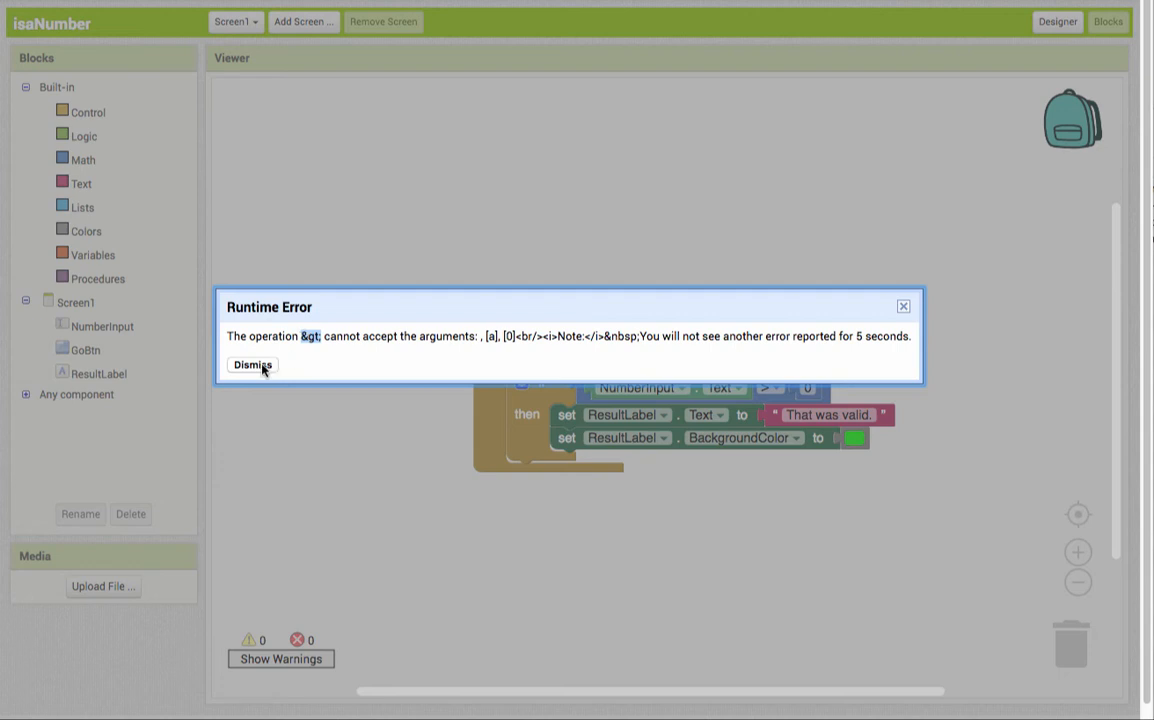
Step: Dismiss the error and replace the if condition's > comparison with a Math is-number? block
{"action": "left_click", "coordinate": [252, 364]}
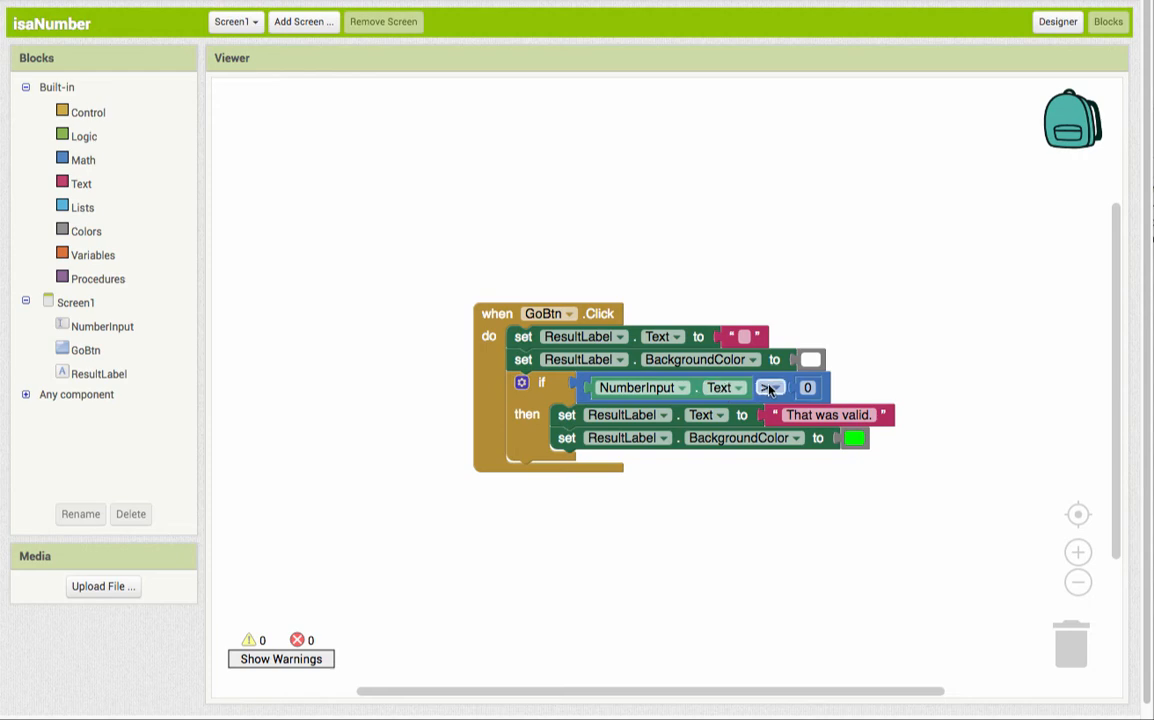
{"action": "mouse_move", "coordinate": [892, 338]}
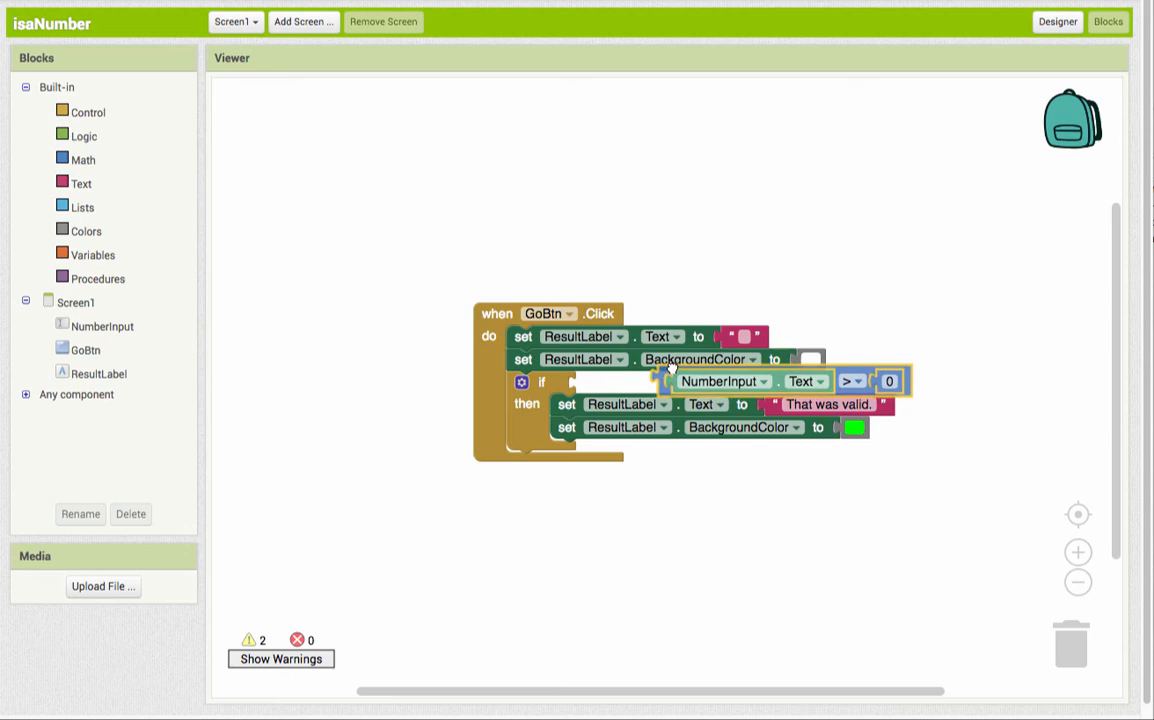
{"action": "left_click_drag", "start_coordinate": [780, 380], "coordinate": [778, 246]}
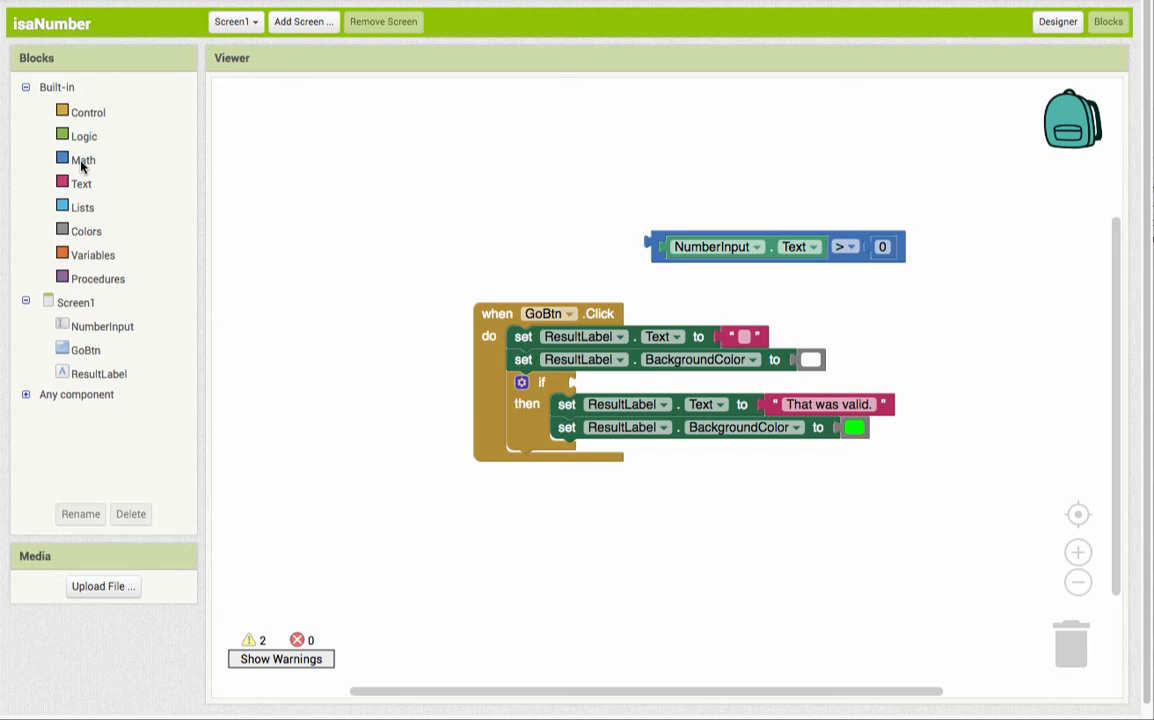
{"action": "left_click", "coordinate": [84, 160]}
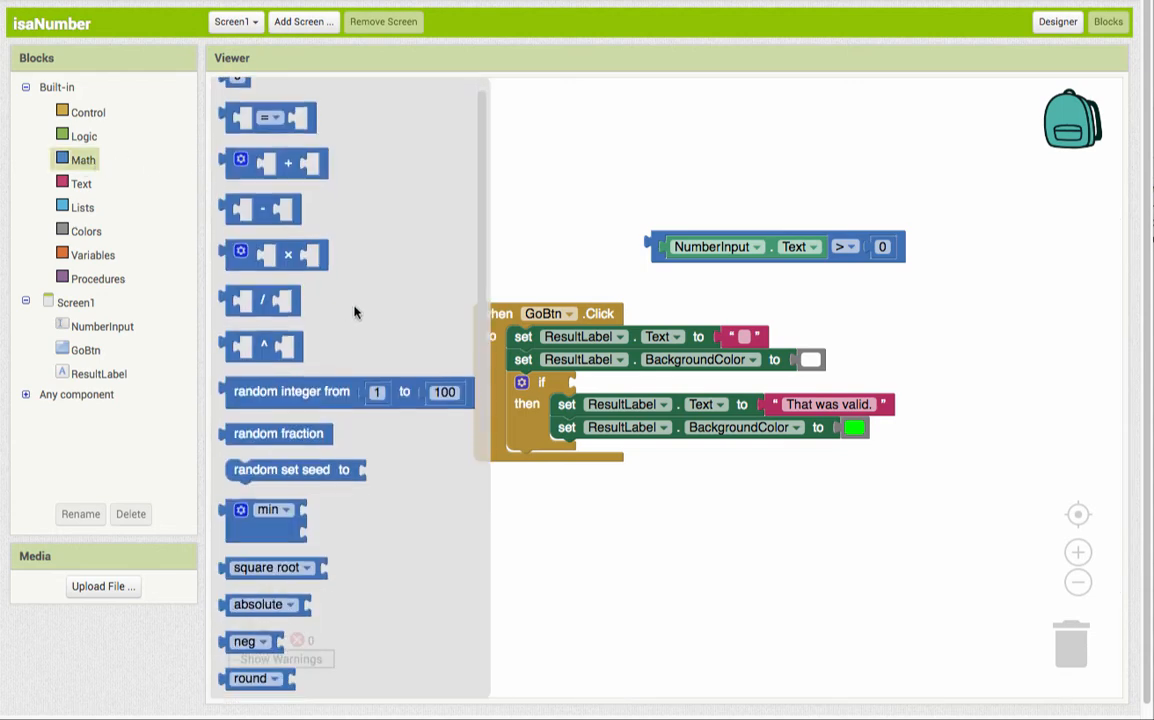
{"action": "scroll", "scroll_direction": "down", "scroll_amount": 3}
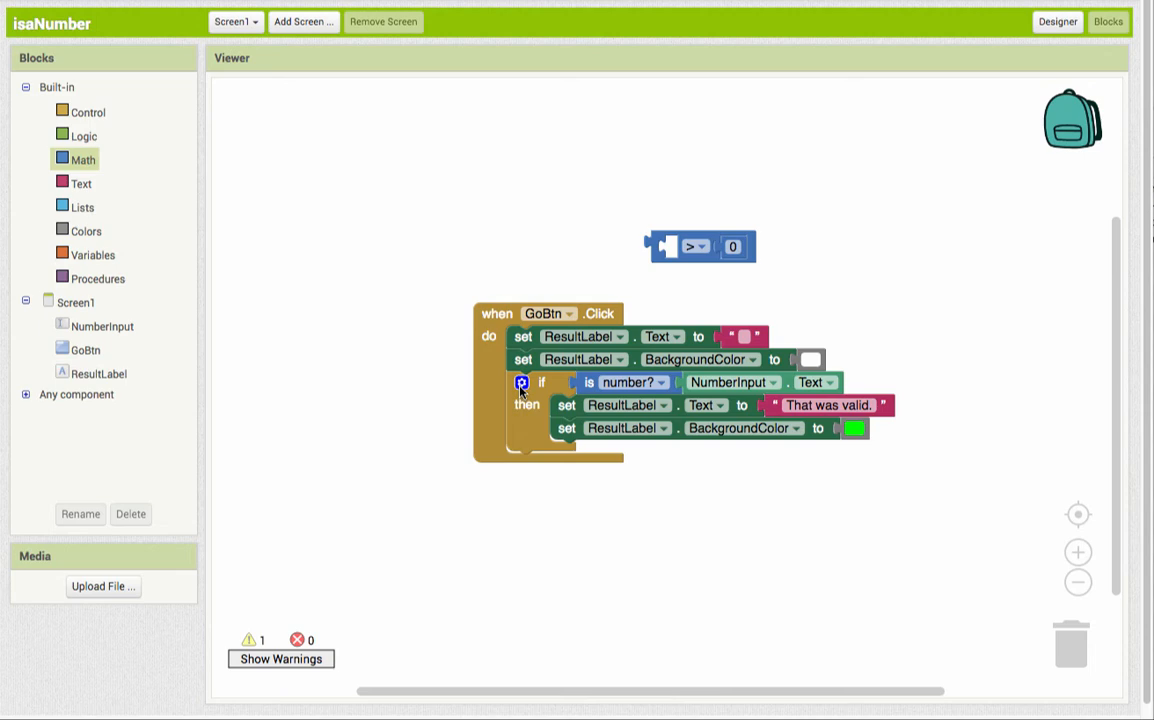
{"action": "mouse_move", "coordinate": [520, 390]}
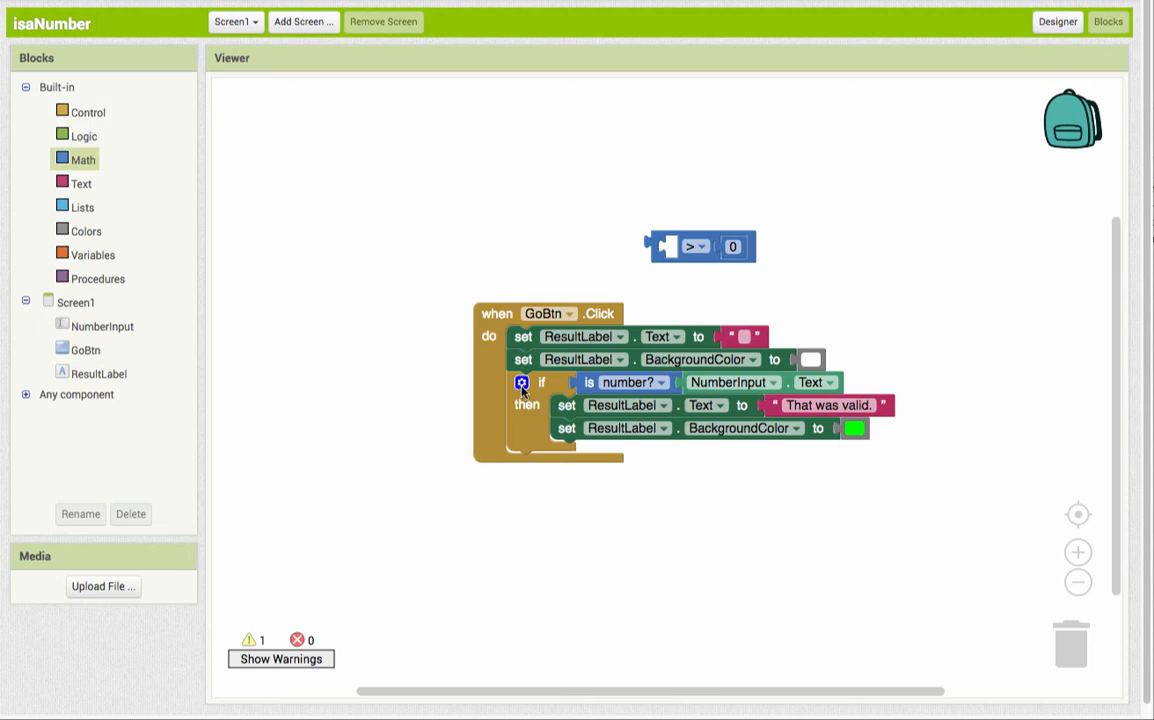
Step: Add an else branch setting ResultLabel to 'That was not a number.' with a red background
{"action": "left_click", "coordinate": [520, 384]}
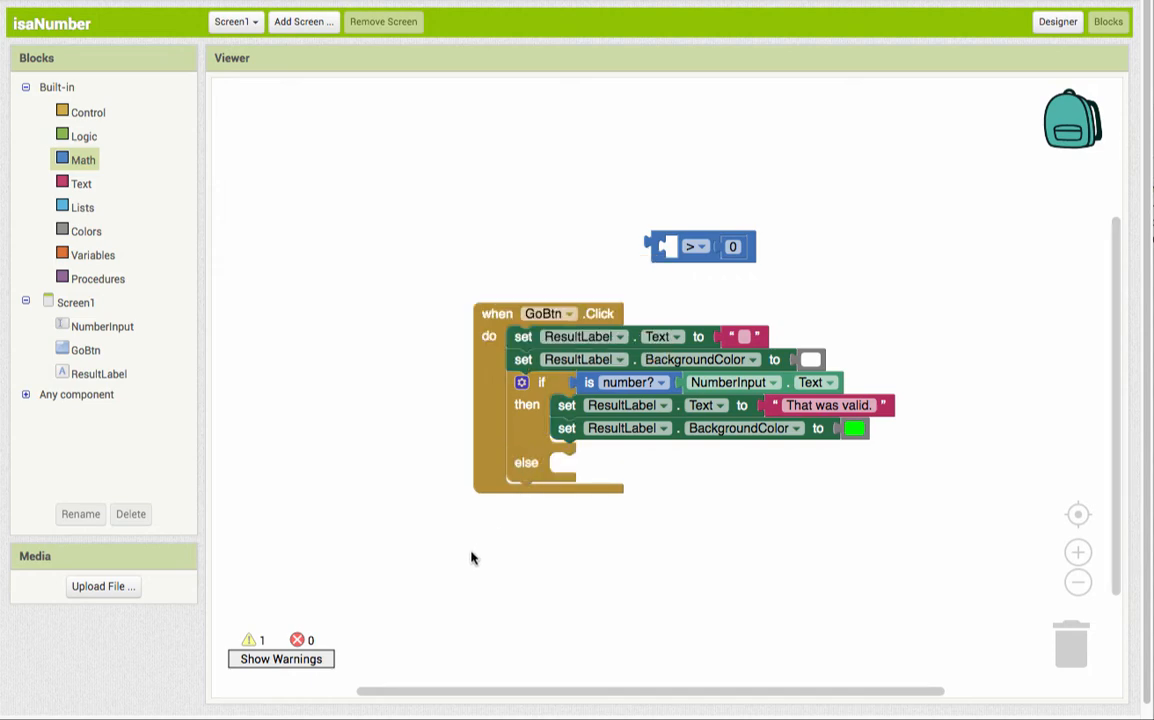
{"action": "right_click", "coordinate": [566, 404]}
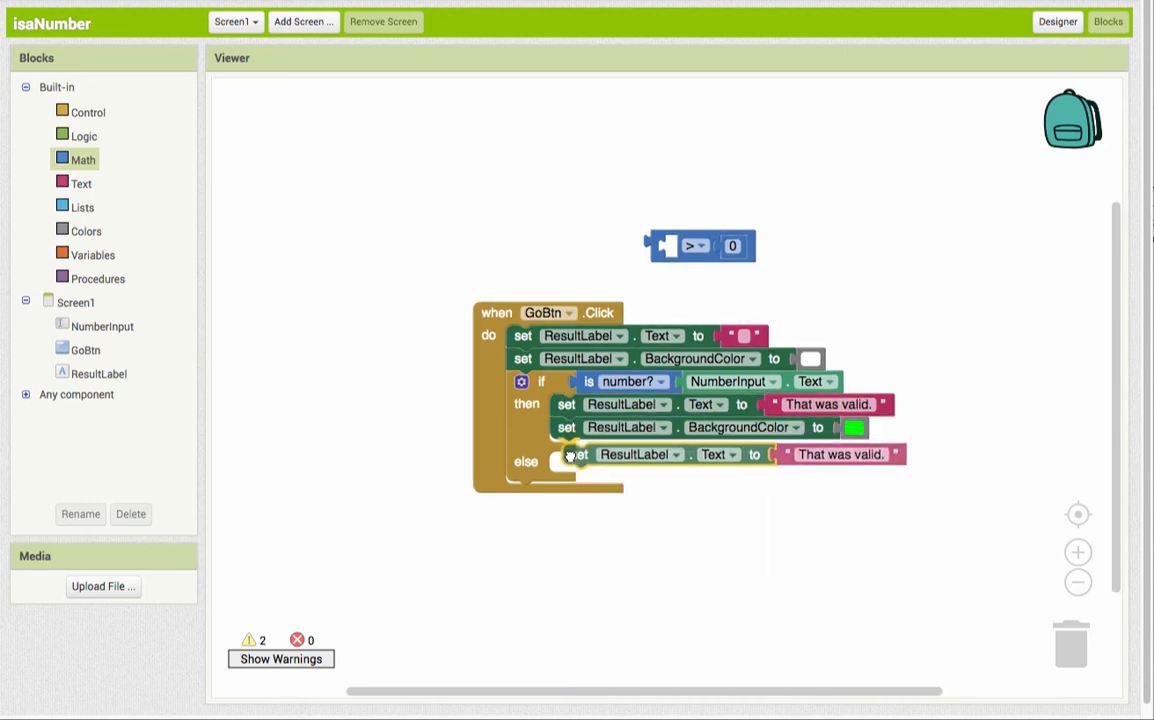
{"action": "left_click_drag", "start_coordinate": [576, 454], "coordinate": [564, 464]}
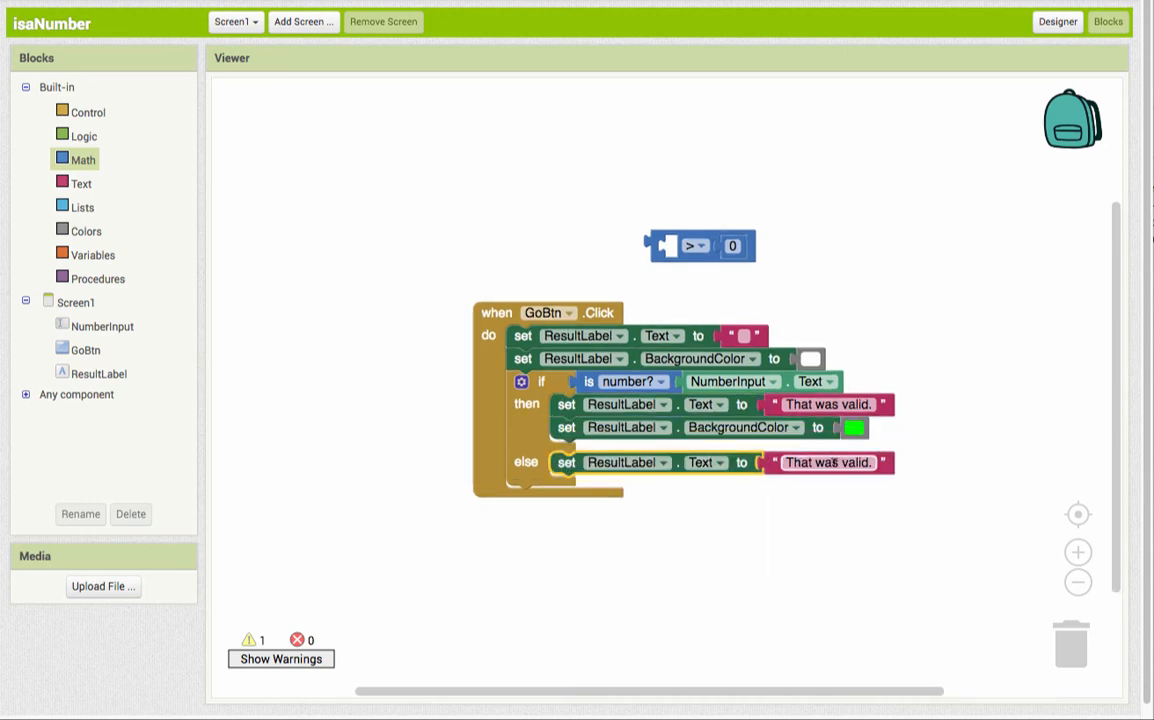
{"action": "left_click", "coordinate": [824, 462]}
{"action": "type", "text": "not a number"}
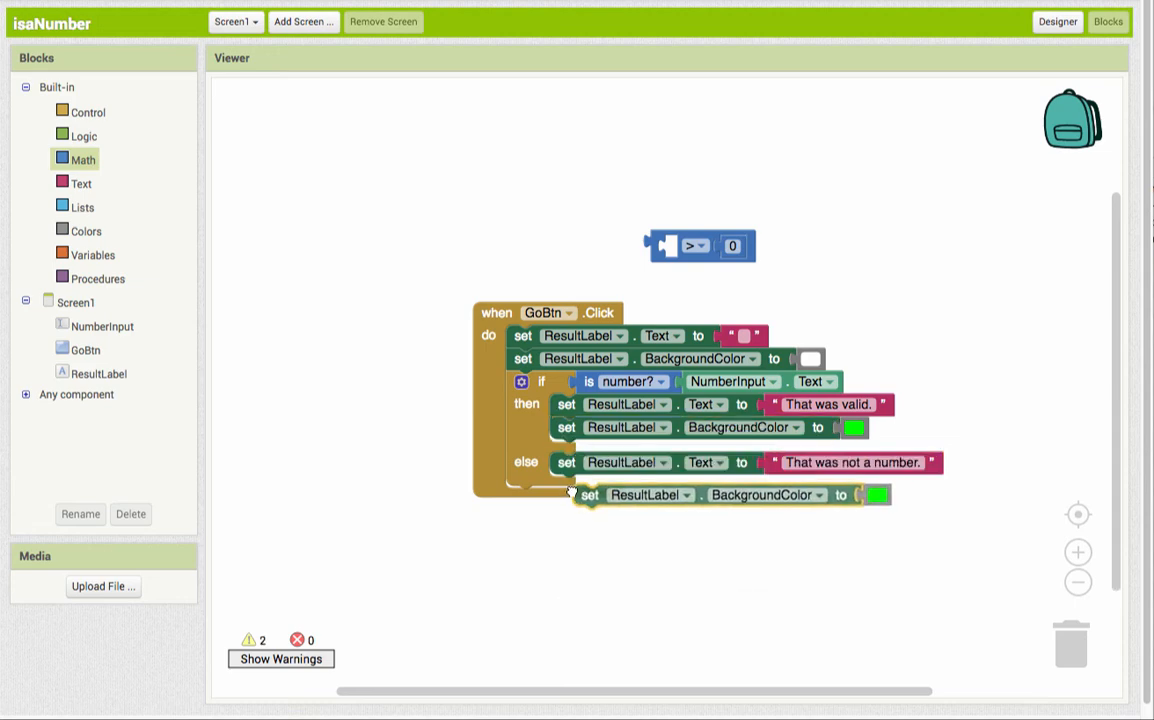
{"action": "left_click", "coordinate": [852, 496]}
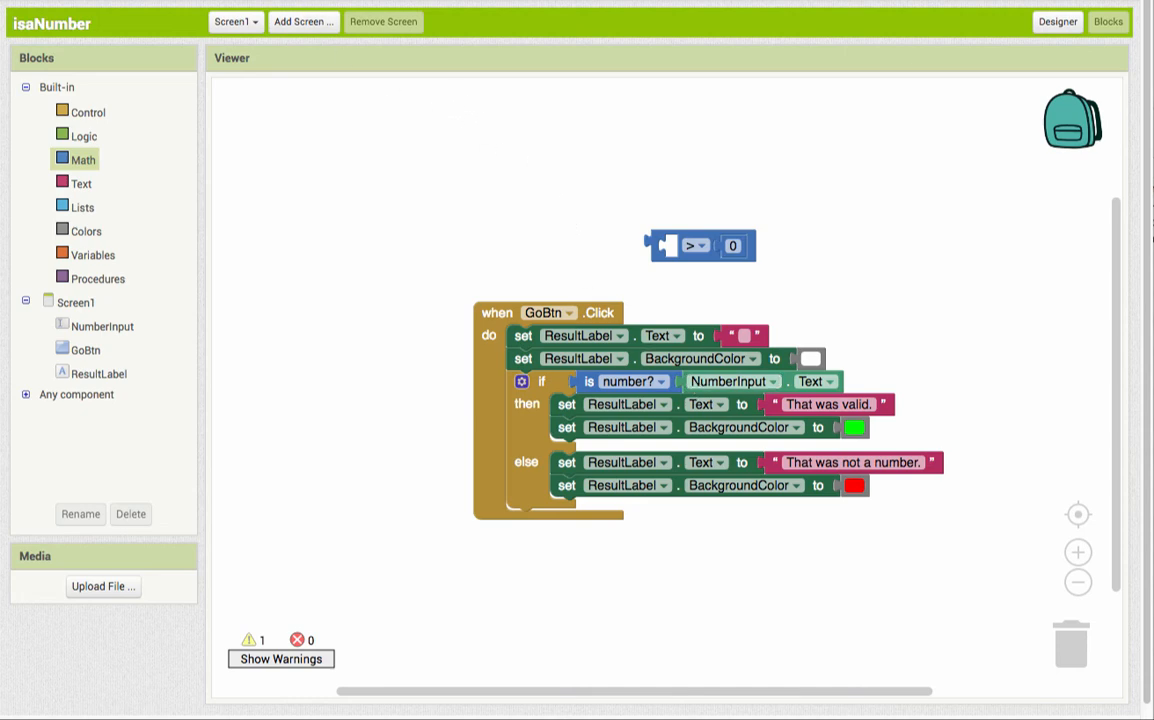
{"action": "mouse_move", "coordinate": [520, 380]}
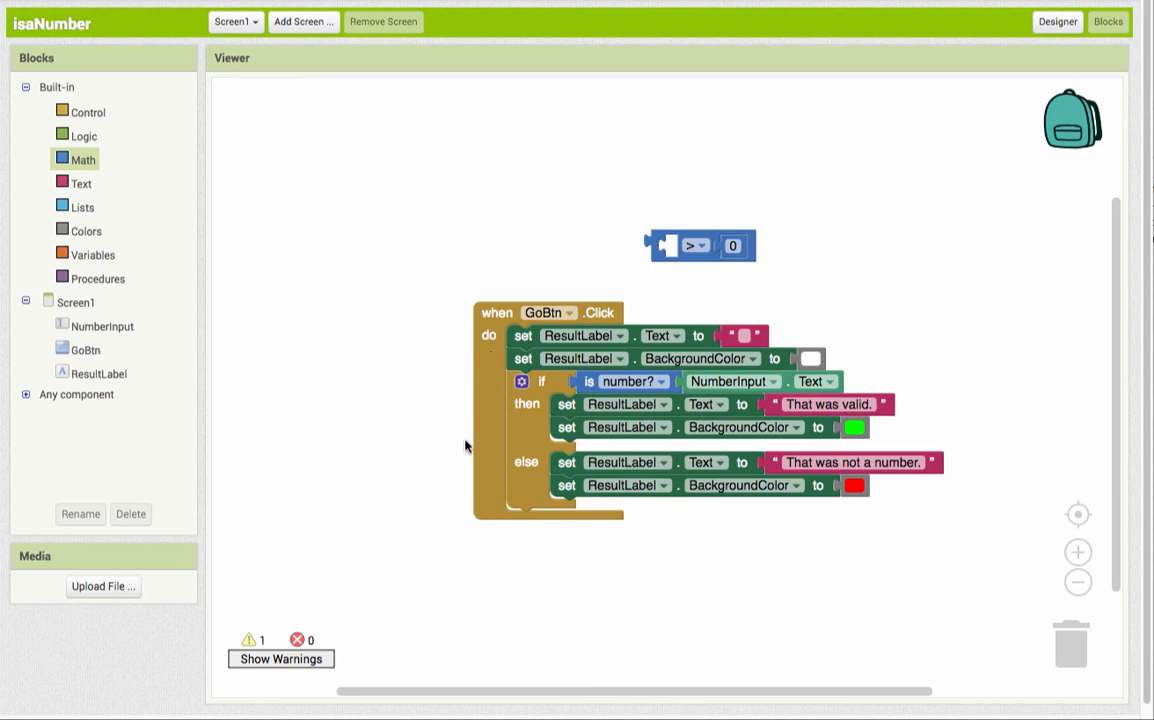
{"action": "mouse_move", "coordinate": [344, 182]}
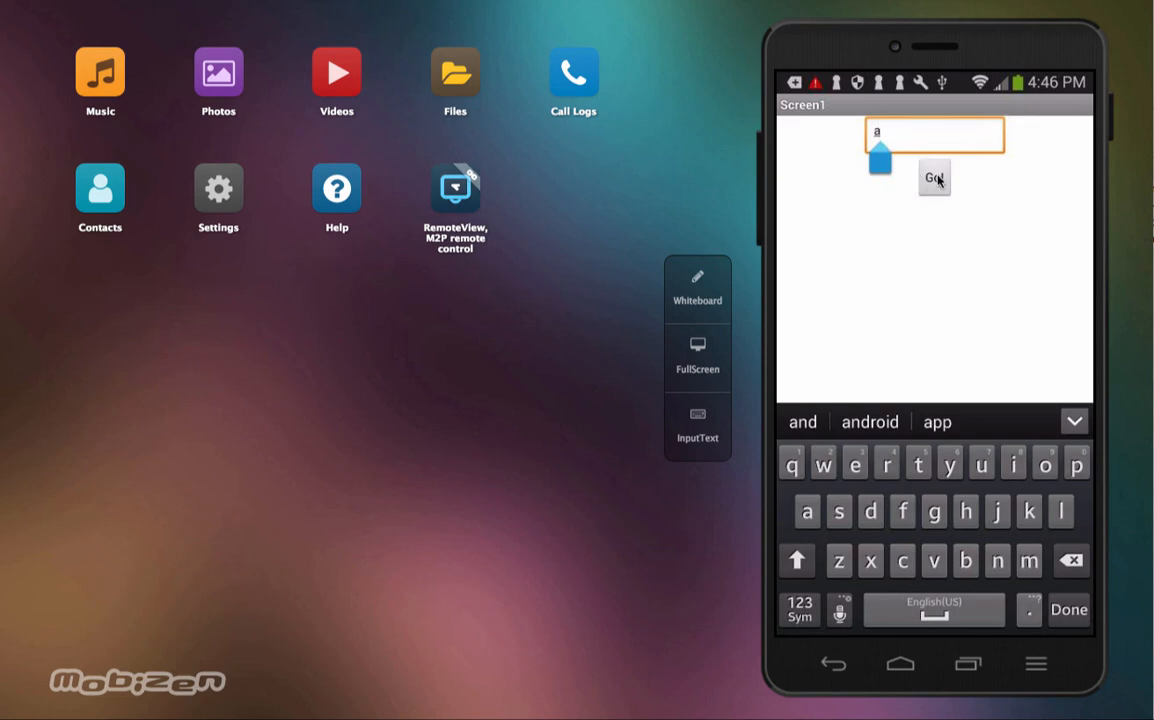
Step: Test the app with 'a', 5 and '#': red not-a-number for a and #, green valid for 5
{"action": "left_click", "coordinate": [932, 176]}
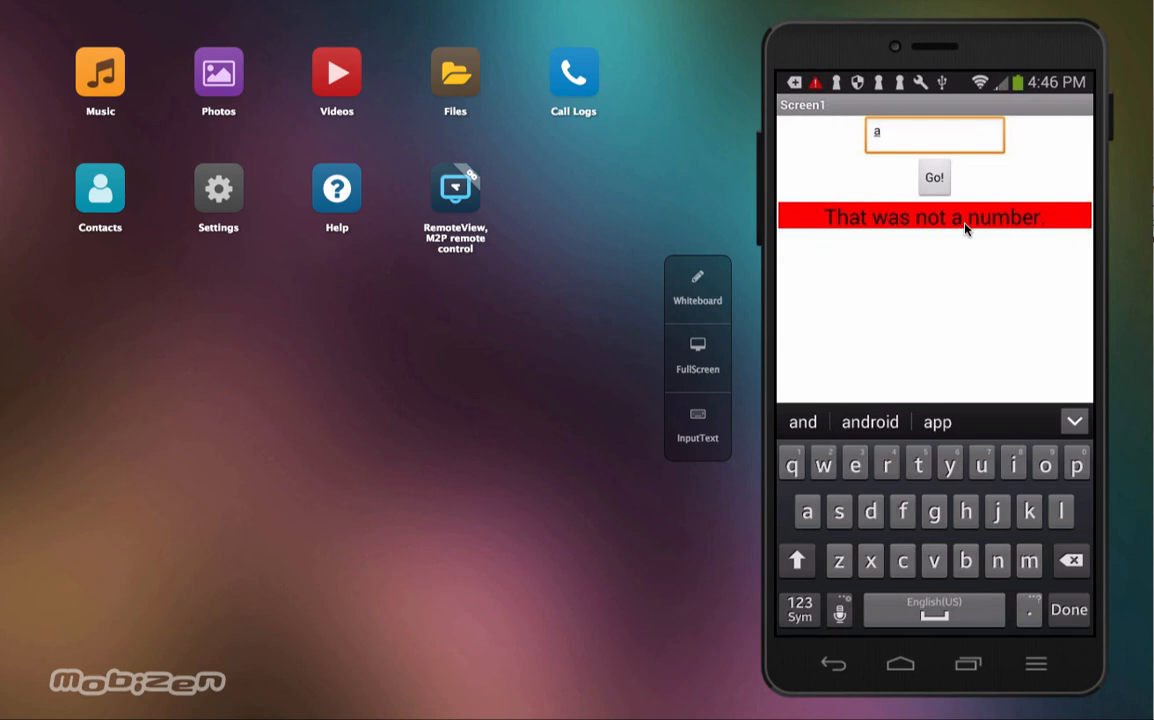
{"action": "mouse_move", "coordinate": [910, 240]}
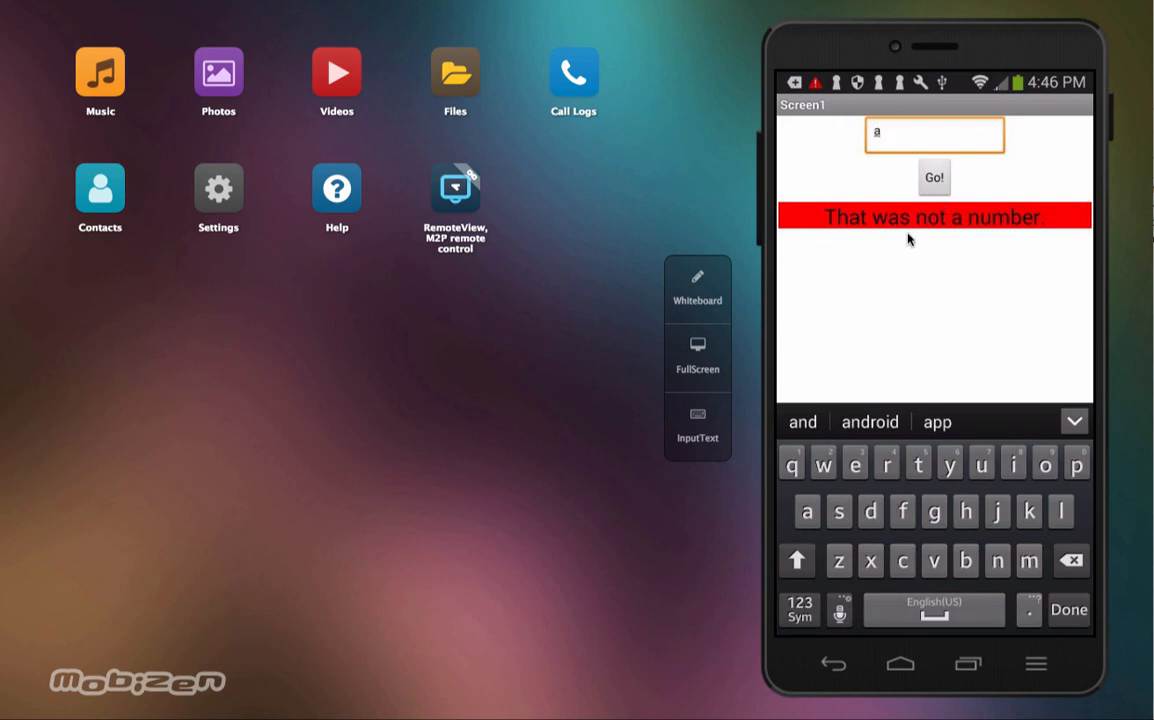
{"action": "mouse_move", "coordinate": [1050, 222]}
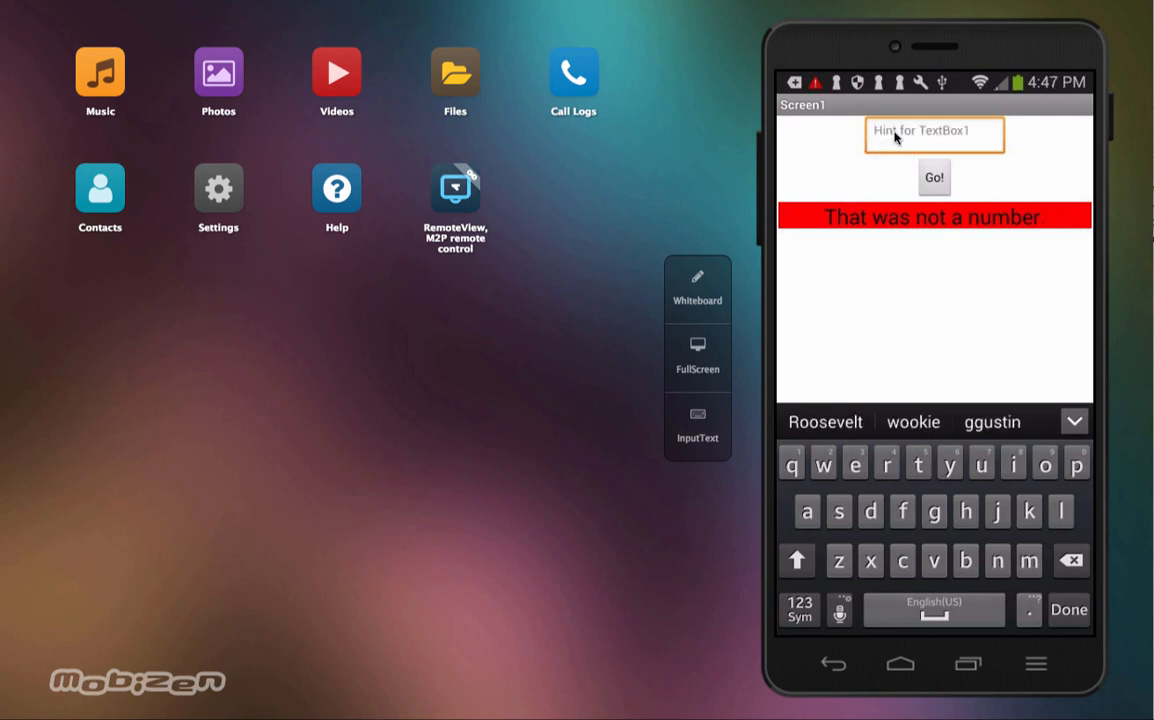
{"action": "type", "text": "5"}
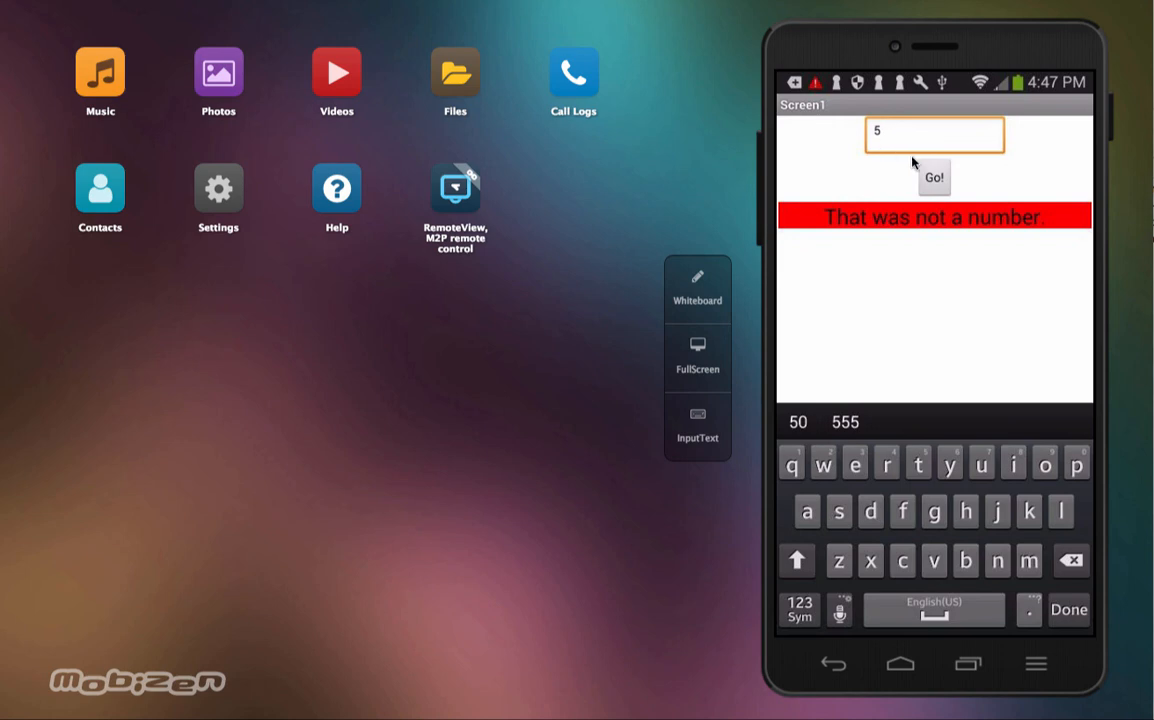
{"action": "left_click", "coordinate": [934, 176]}
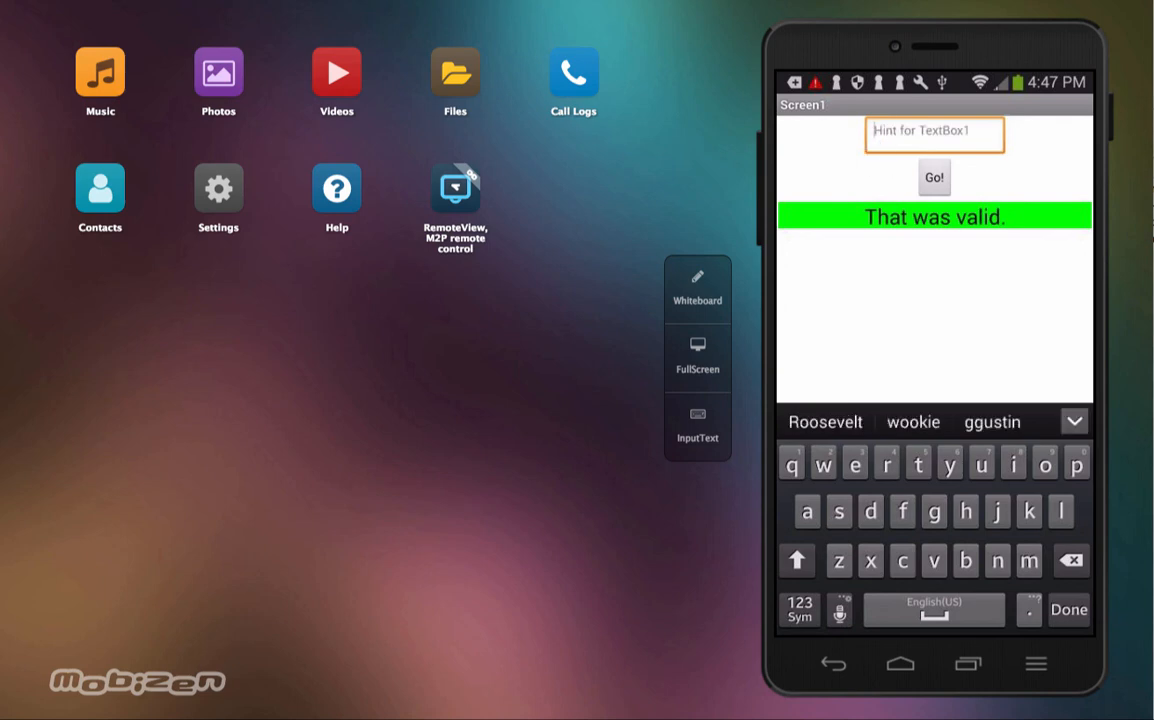
{"action": "type", "text": "#"}
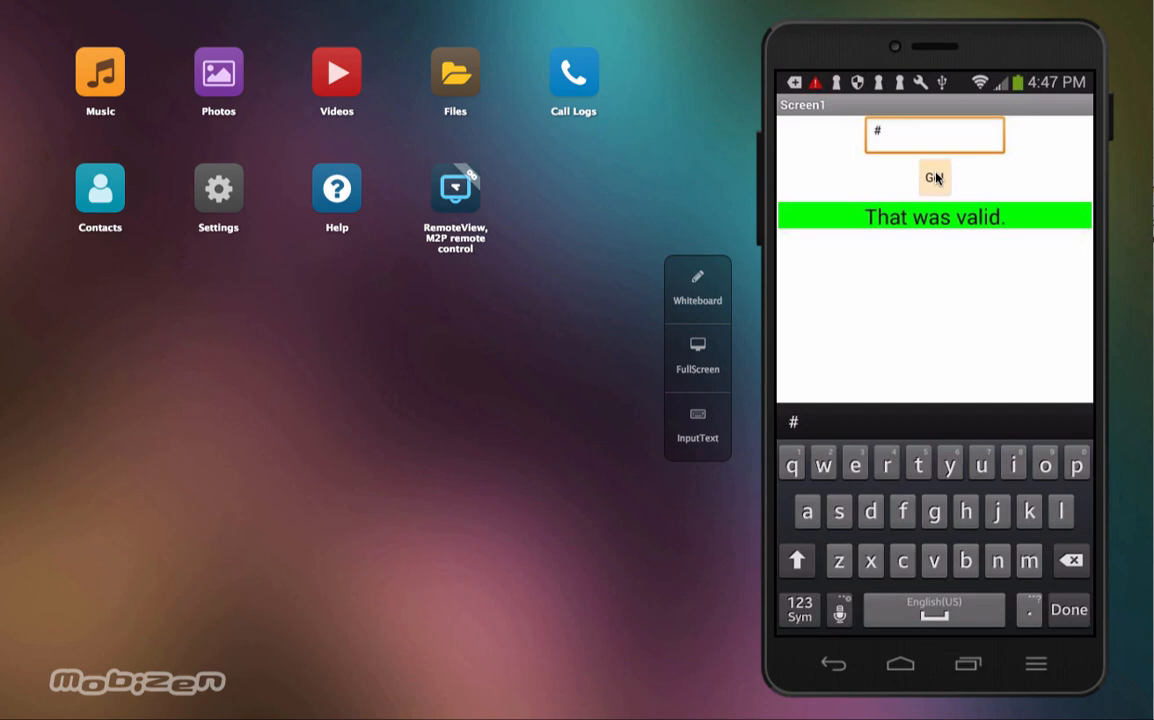
{"action": "left_click", "coordinate": [932, 178]}
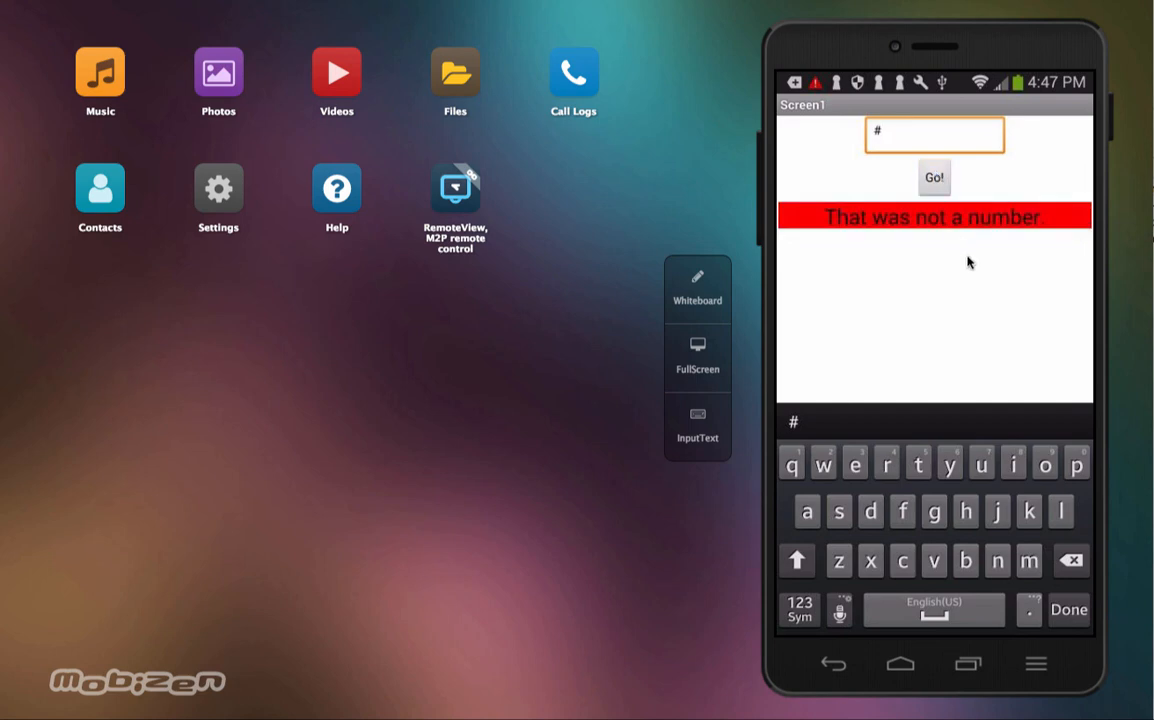